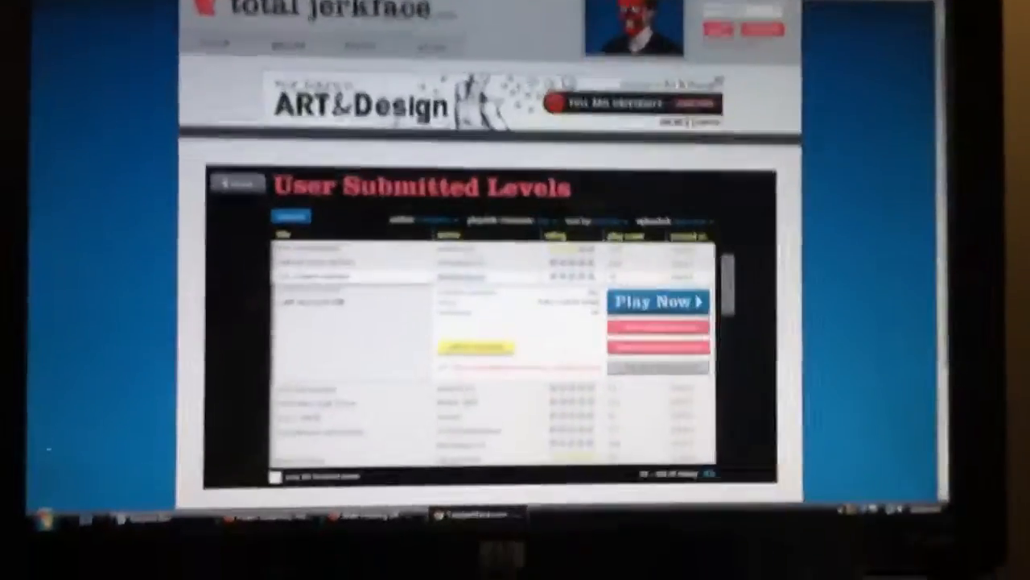
Launch the chosen level from the User Submitted Levels list via Play Now, reaching character selection
left_click(657, 301)
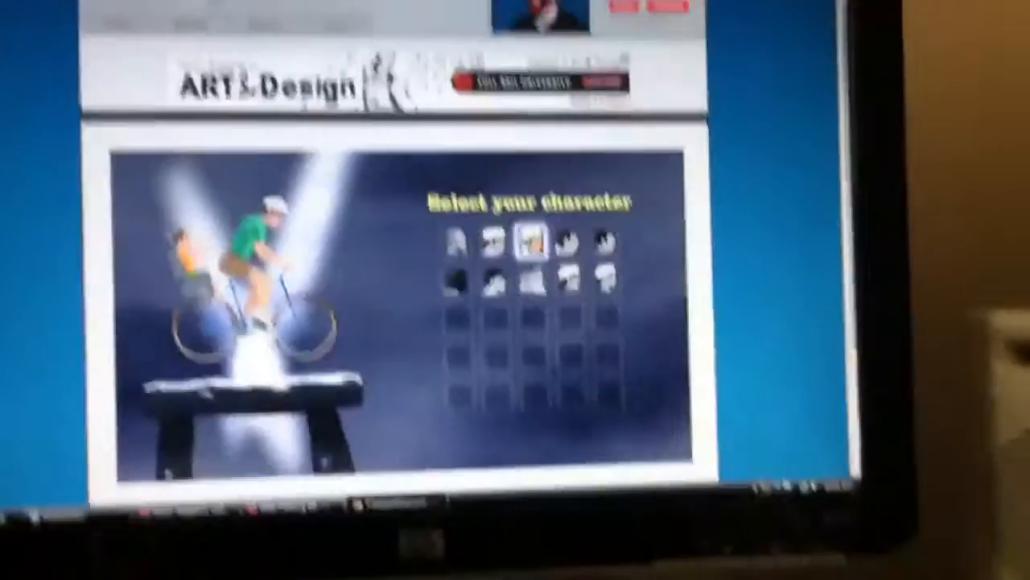